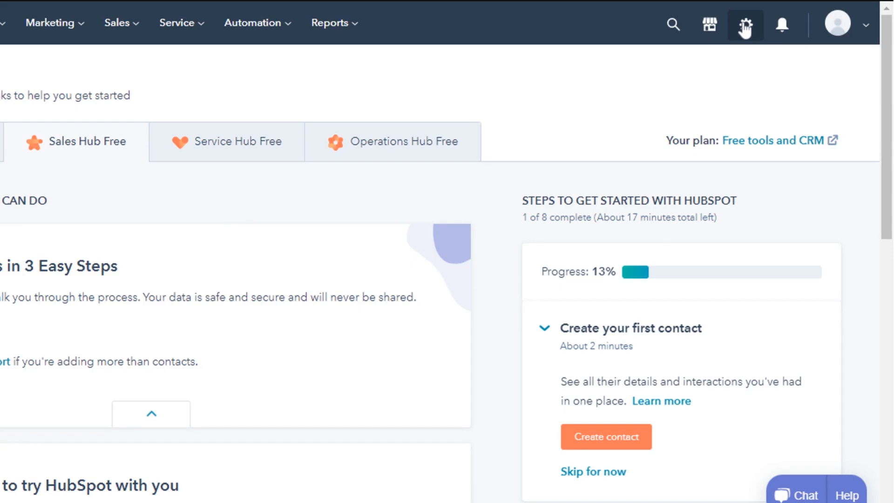
- Reach the Session Reset area of Security preferences and request logging out of all sessions
{"action": "left_click", "coordinate": [745, 26]}
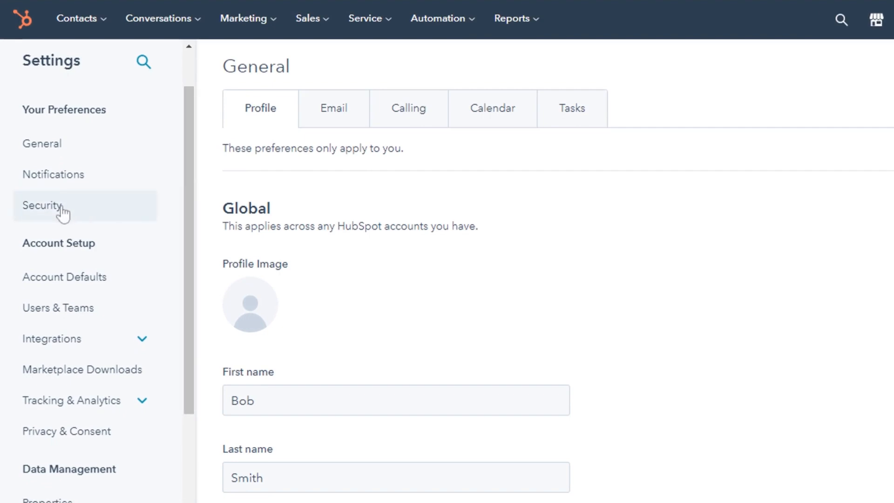
{"action": "left_click", "coordinate": [41, 206]}
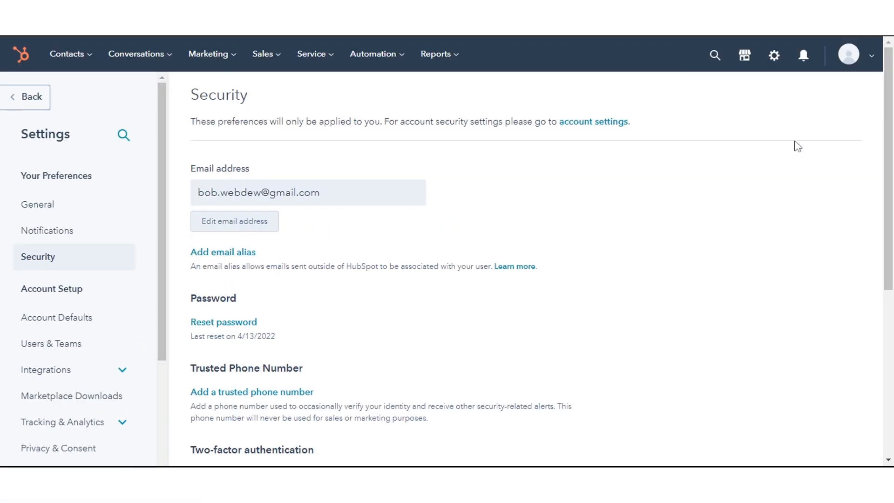
{"action": "scroll", "scroll_direction": "down", "scroll_amount": 3}
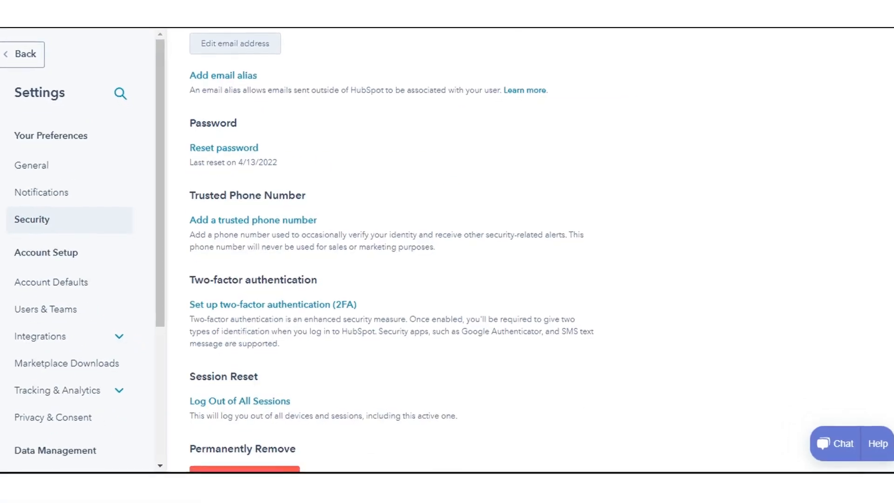
{"action": "scroll", "scroll_direction": "down", "scroll_amount": 3}
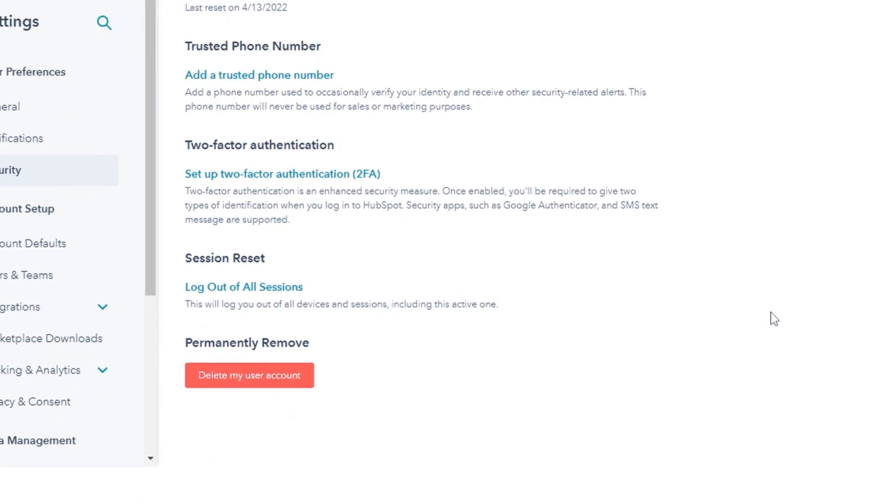
{"action": "left_click", "coordinate": [243, 287]}
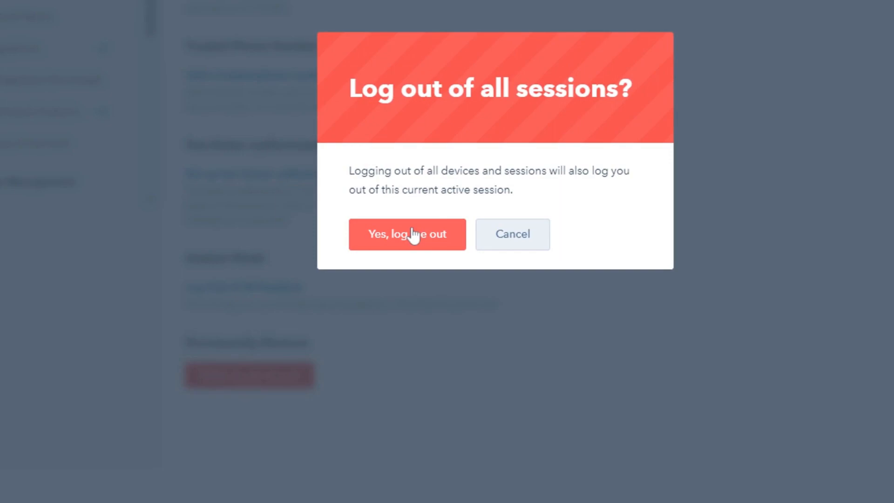
- Confirm 'Yes, log me out', landing on the HubSpot login page's email field
{"action": "left_click", "coordinate": [408, 233]}
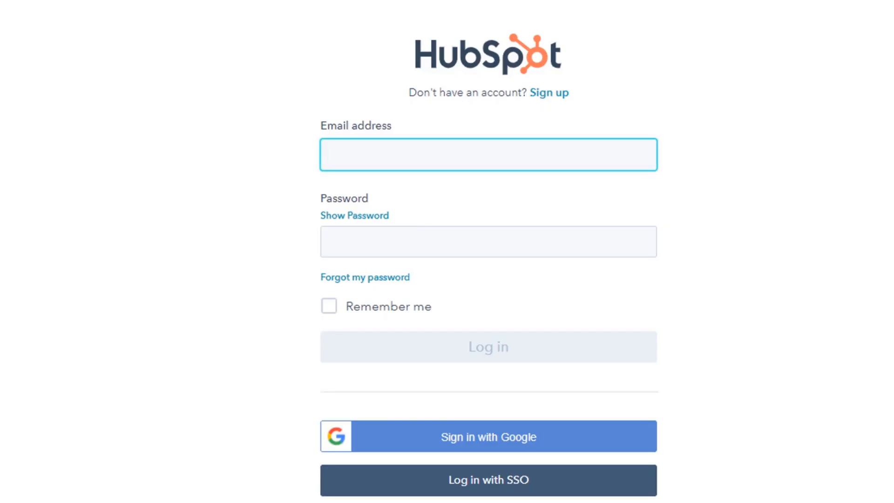
{"action": "left_click", "coordinate": [490, 155]}
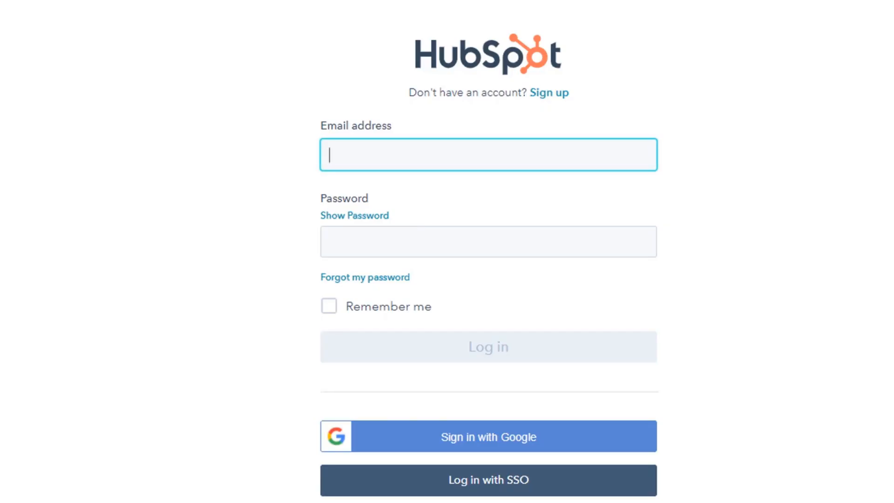